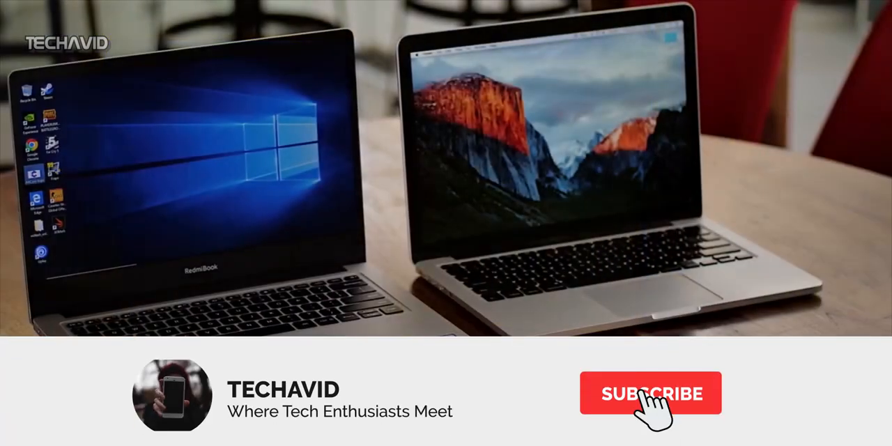
Step: Let the TECHAVID outro play until SUBSCRIBE turns to SUBSCRIBED and the bell appears
left_click(650, 393)
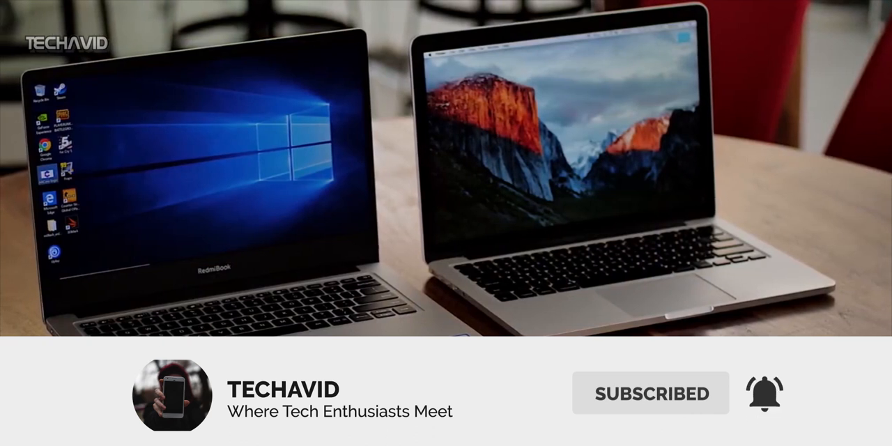